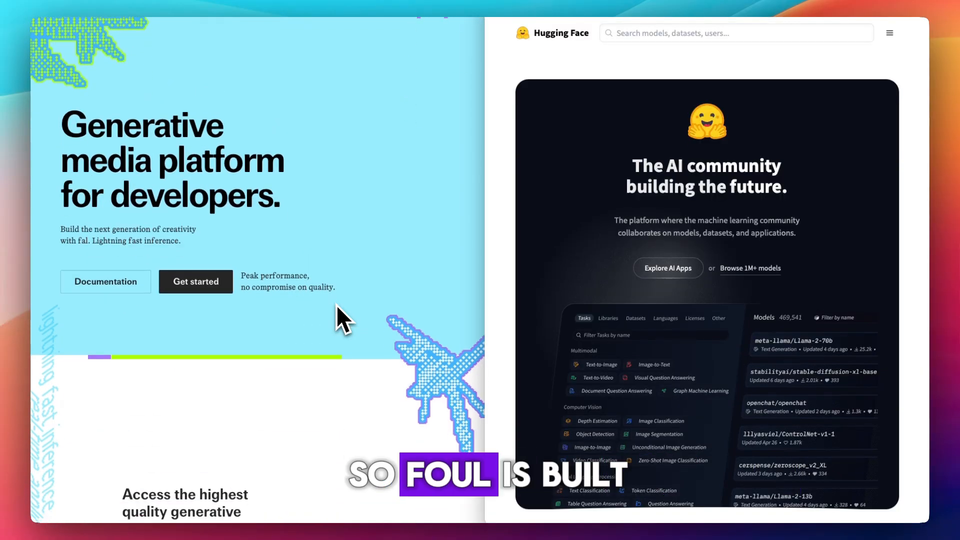
pyautogui.scroll(-3)
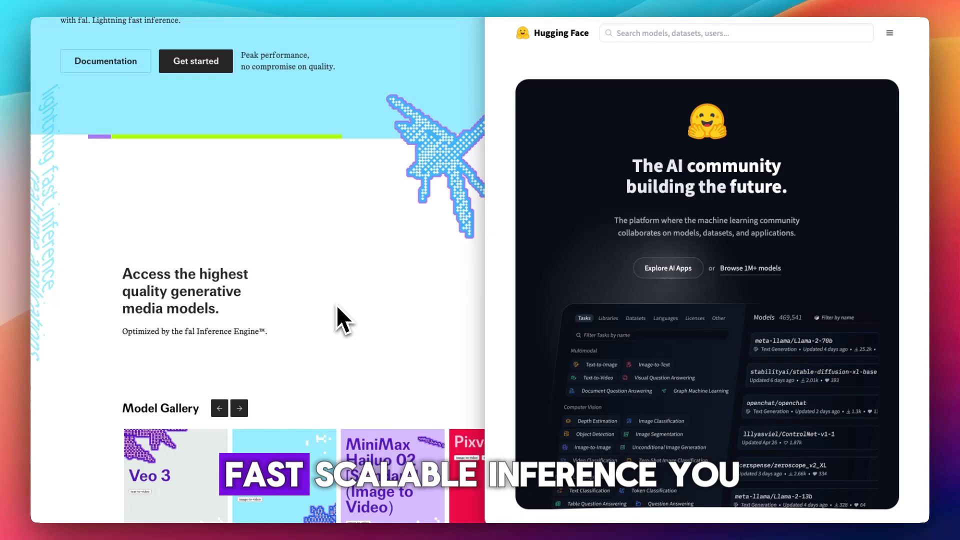
pyautogui.scroll(-3)
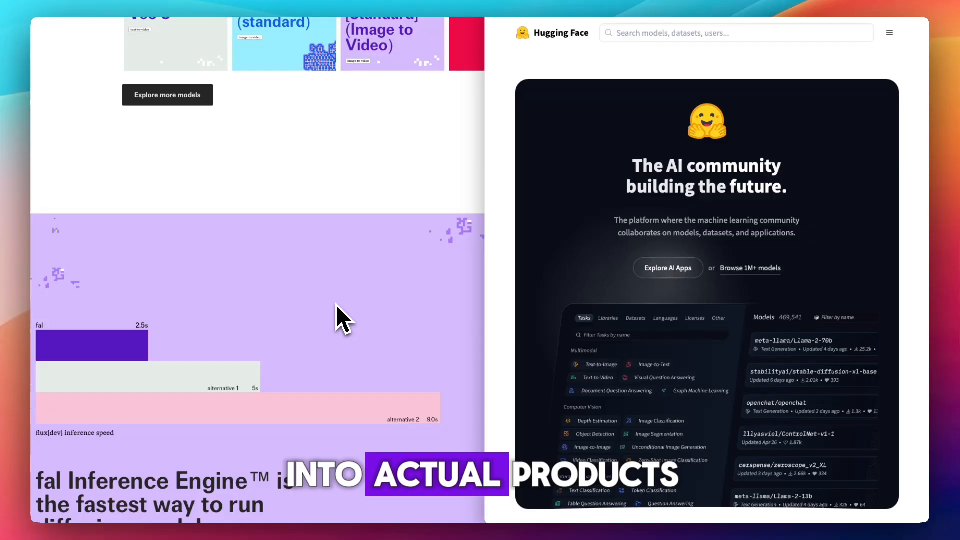
pyautogui.scroll(-3)
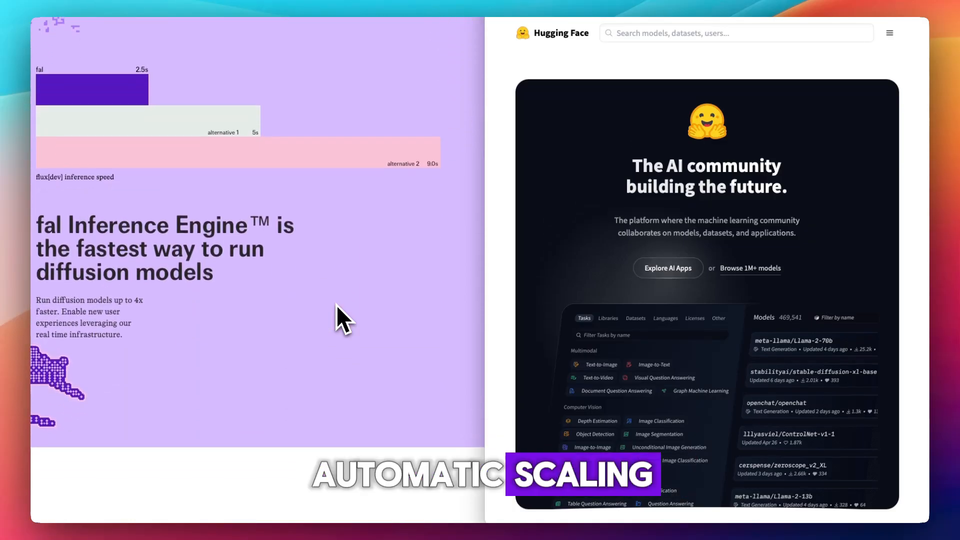
pyautogui.scroll(-3)
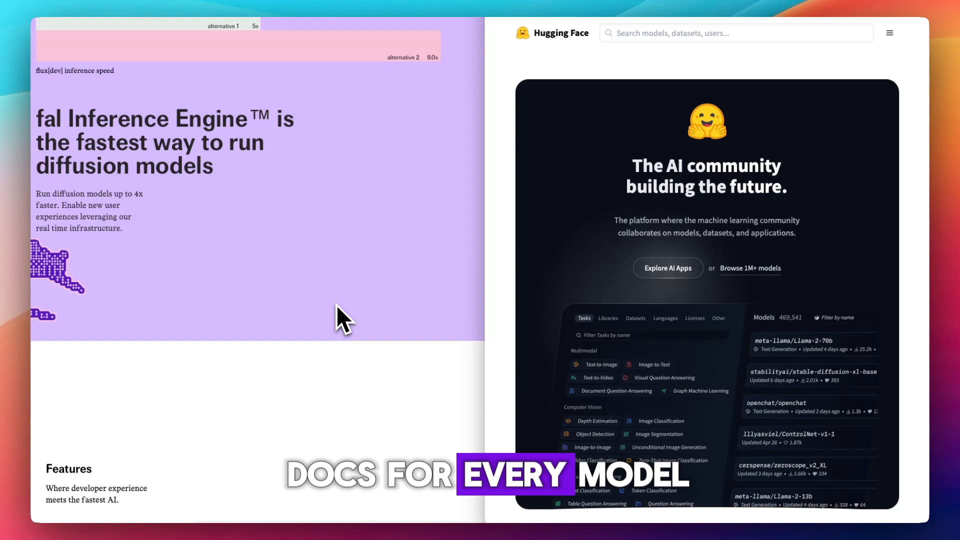
pyautogui.scroll(-3)
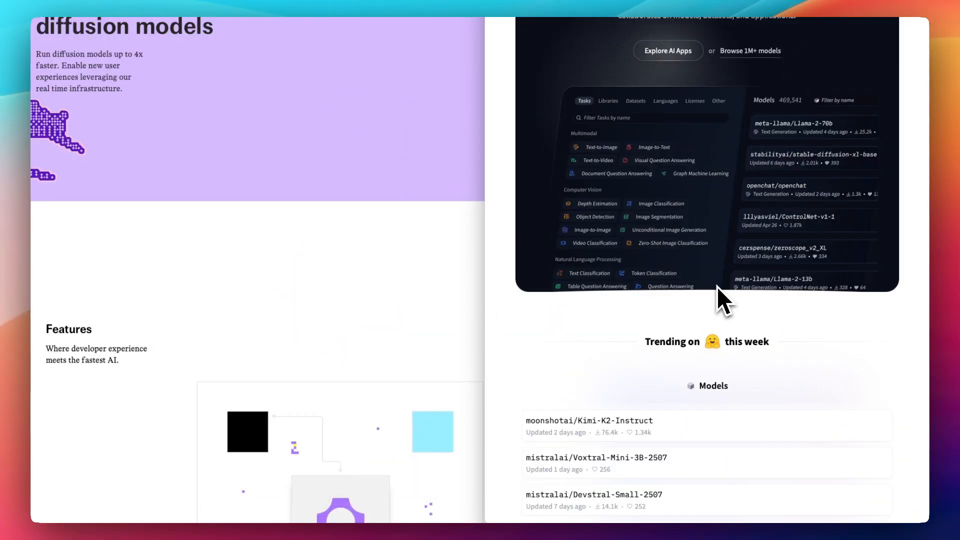
pyautogui.scroll(-3)
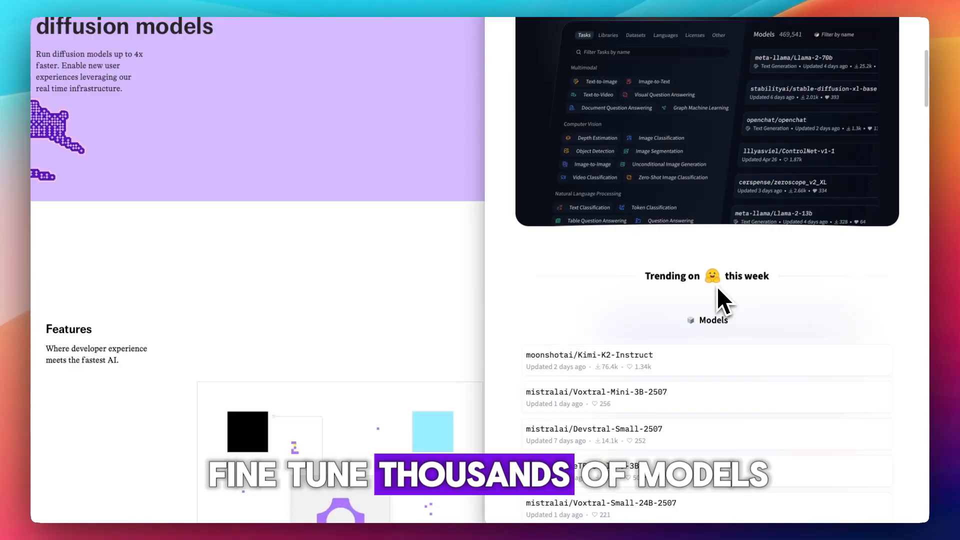
pyautogui.scroll(-3)
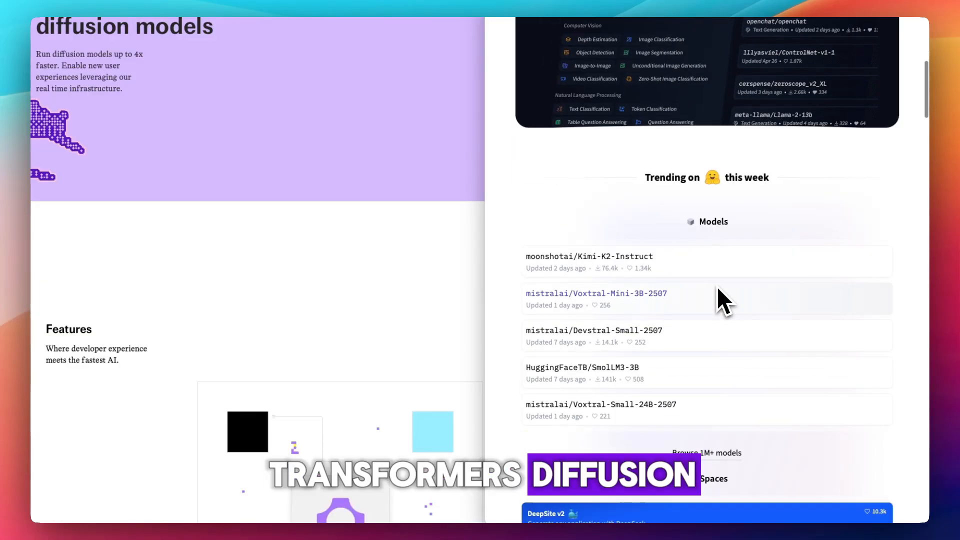
pyautogui.scroll(-3)
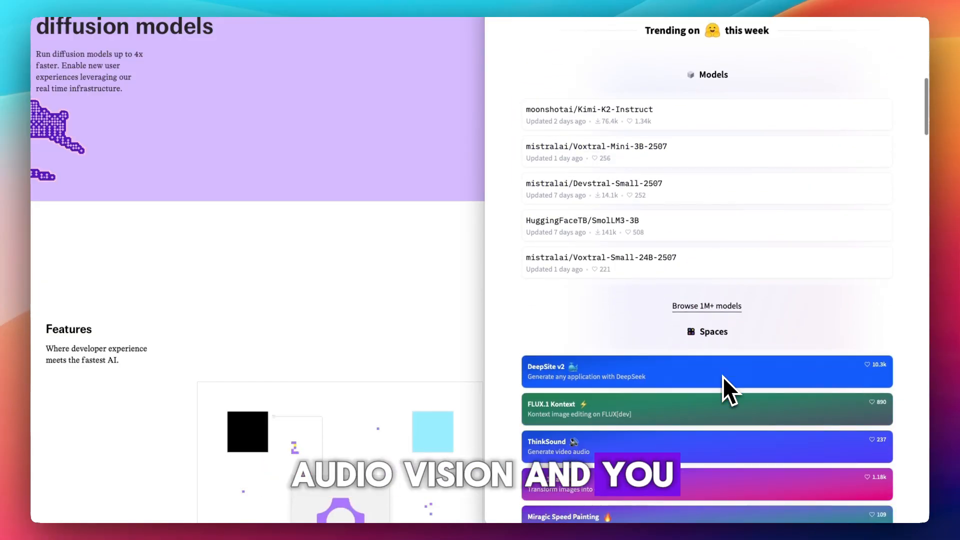
pyautogui.scroll(-3)
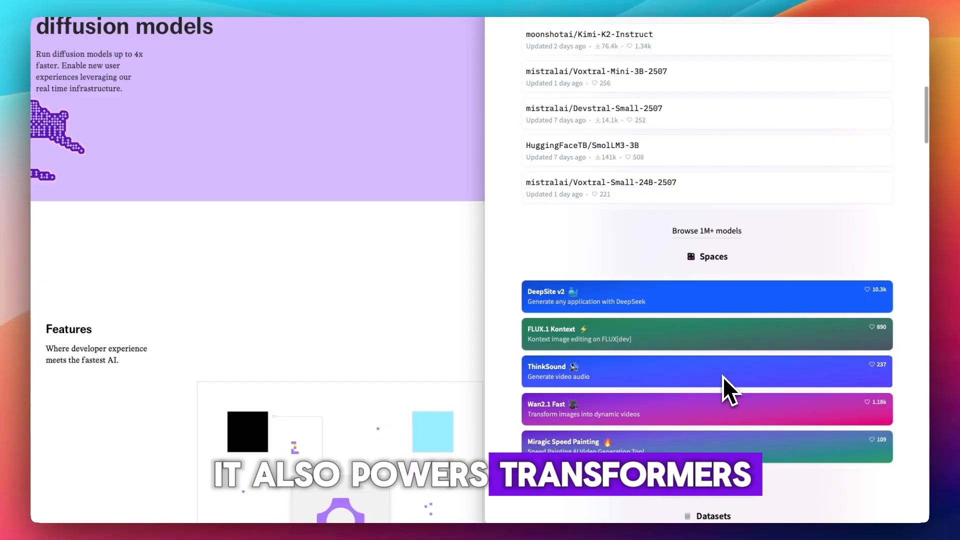
pyautogui.scroll(-3)
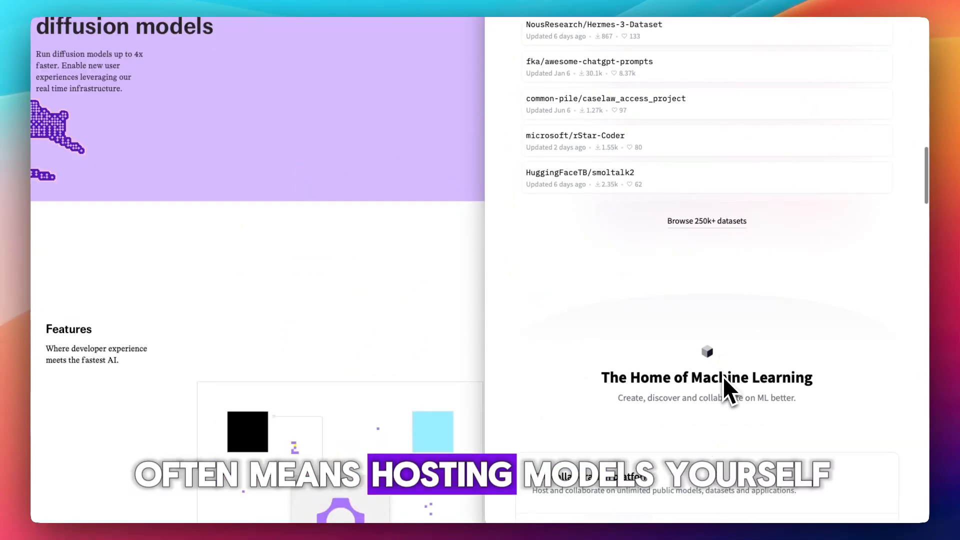
pyautogui.scroll(-3)
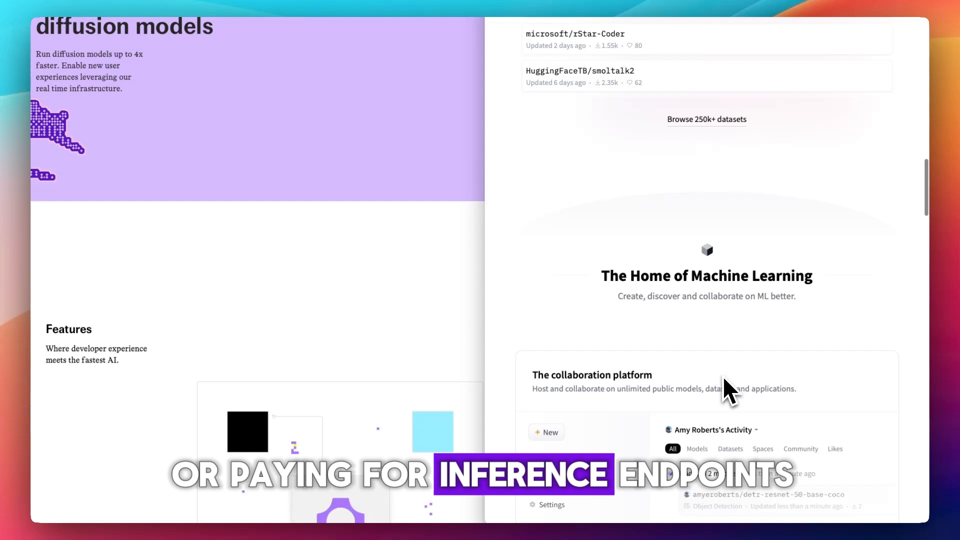
pyautogui.scroll(-3)
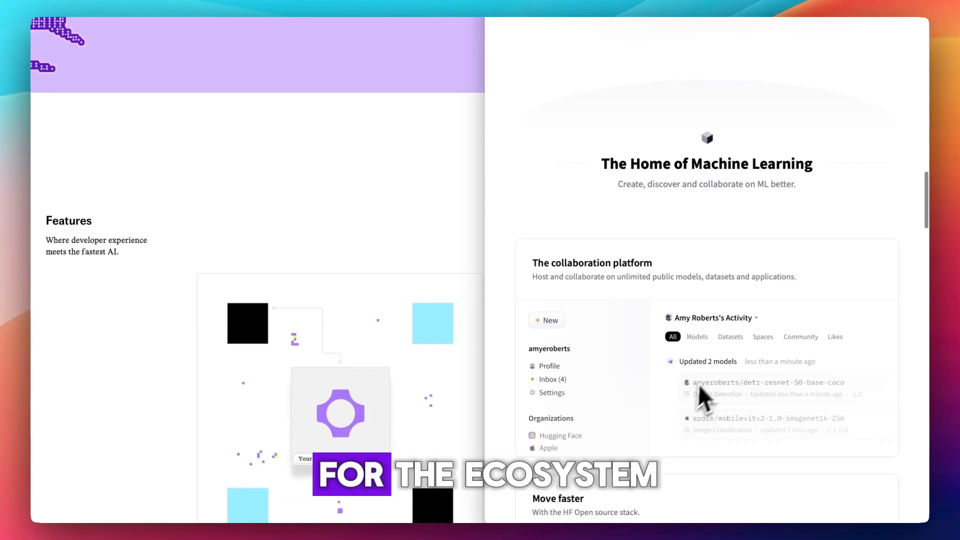
pyautogui.scroll(-3)
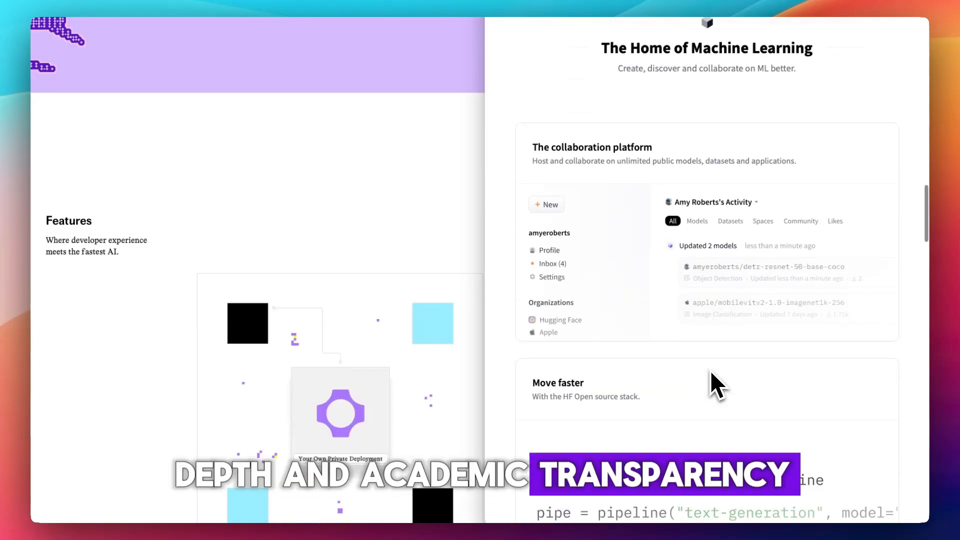
pyautogui.scroll(-3)
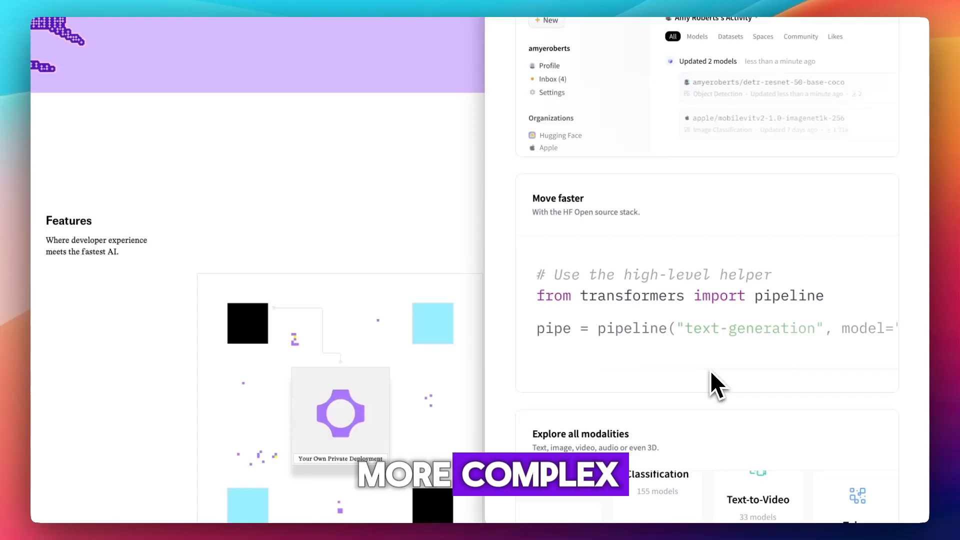
pyautogui.scroll(-3)
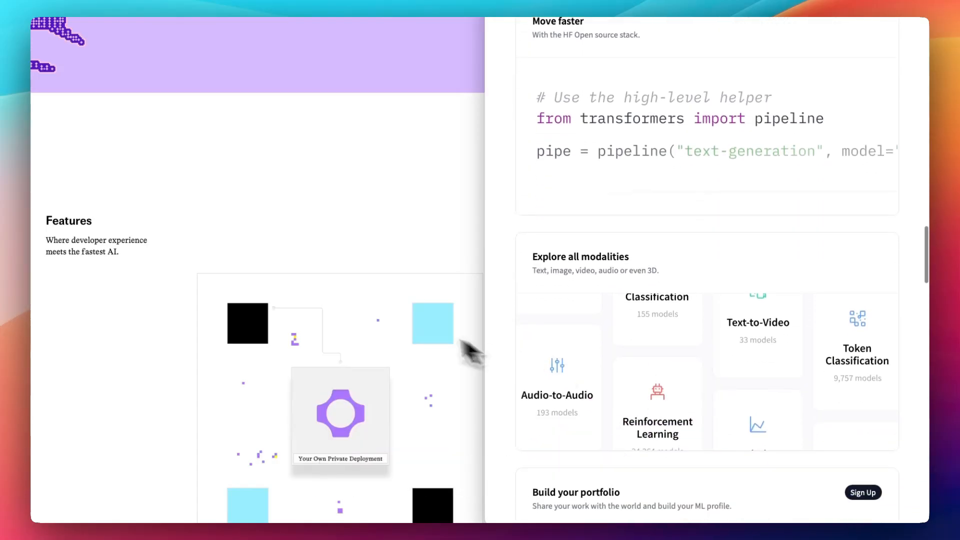
pyautogui.scroll(-3)
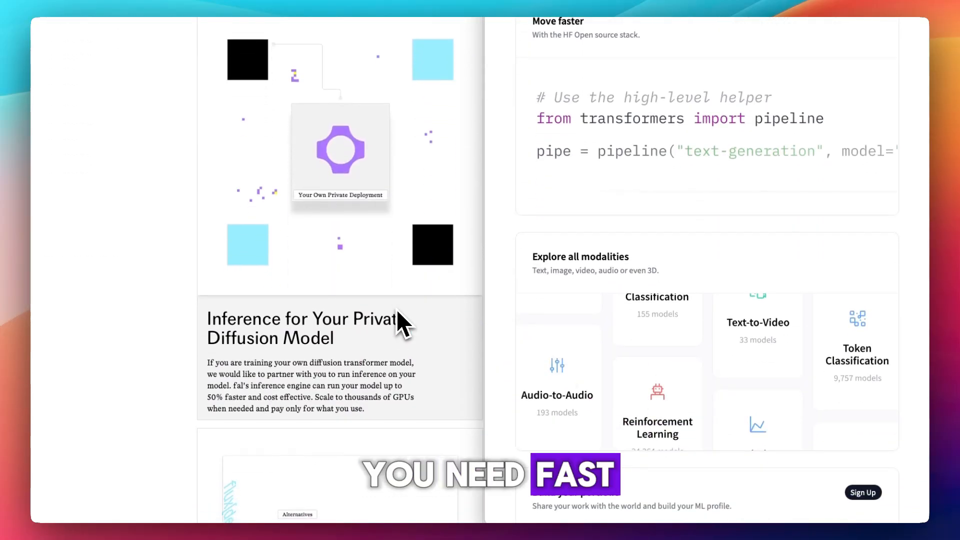
pyautogui.scroll(-3)
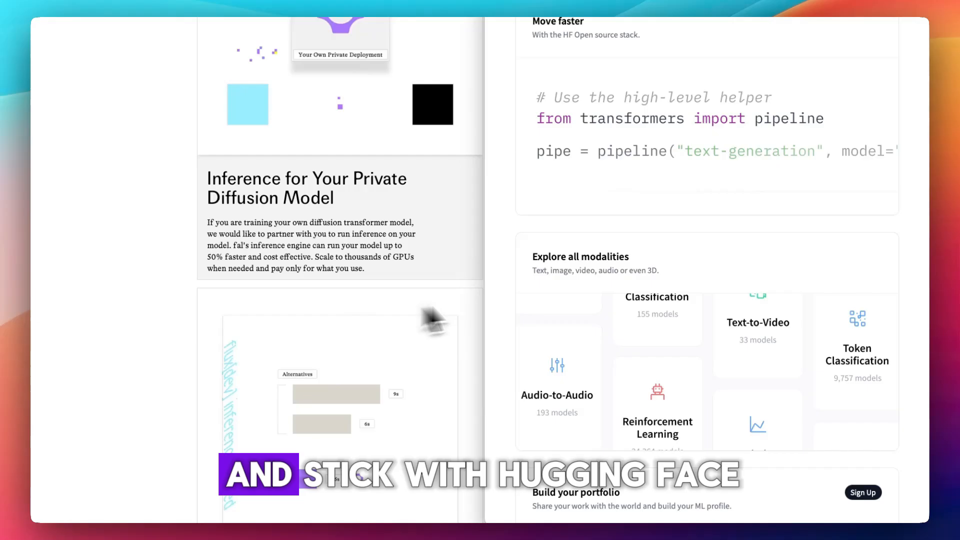
pyautogui.scroll(-3)
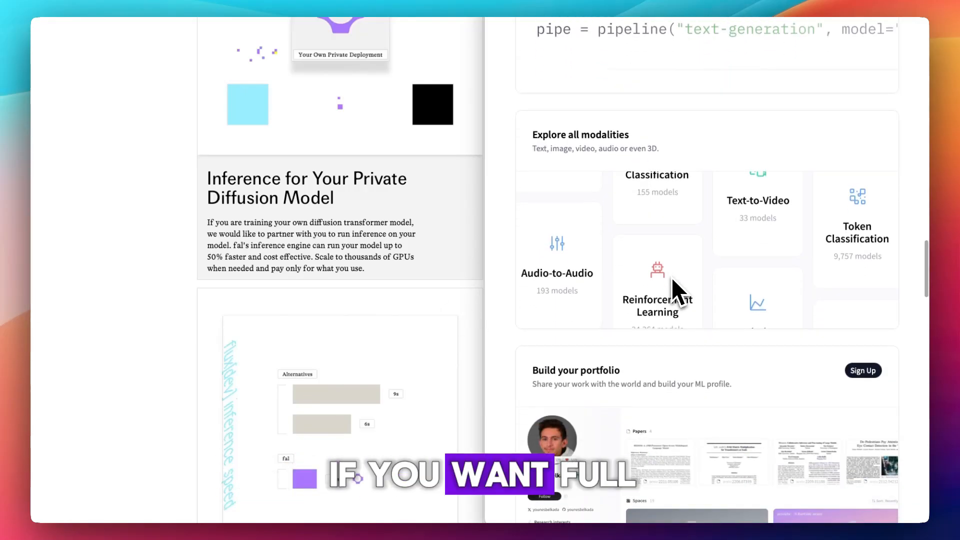